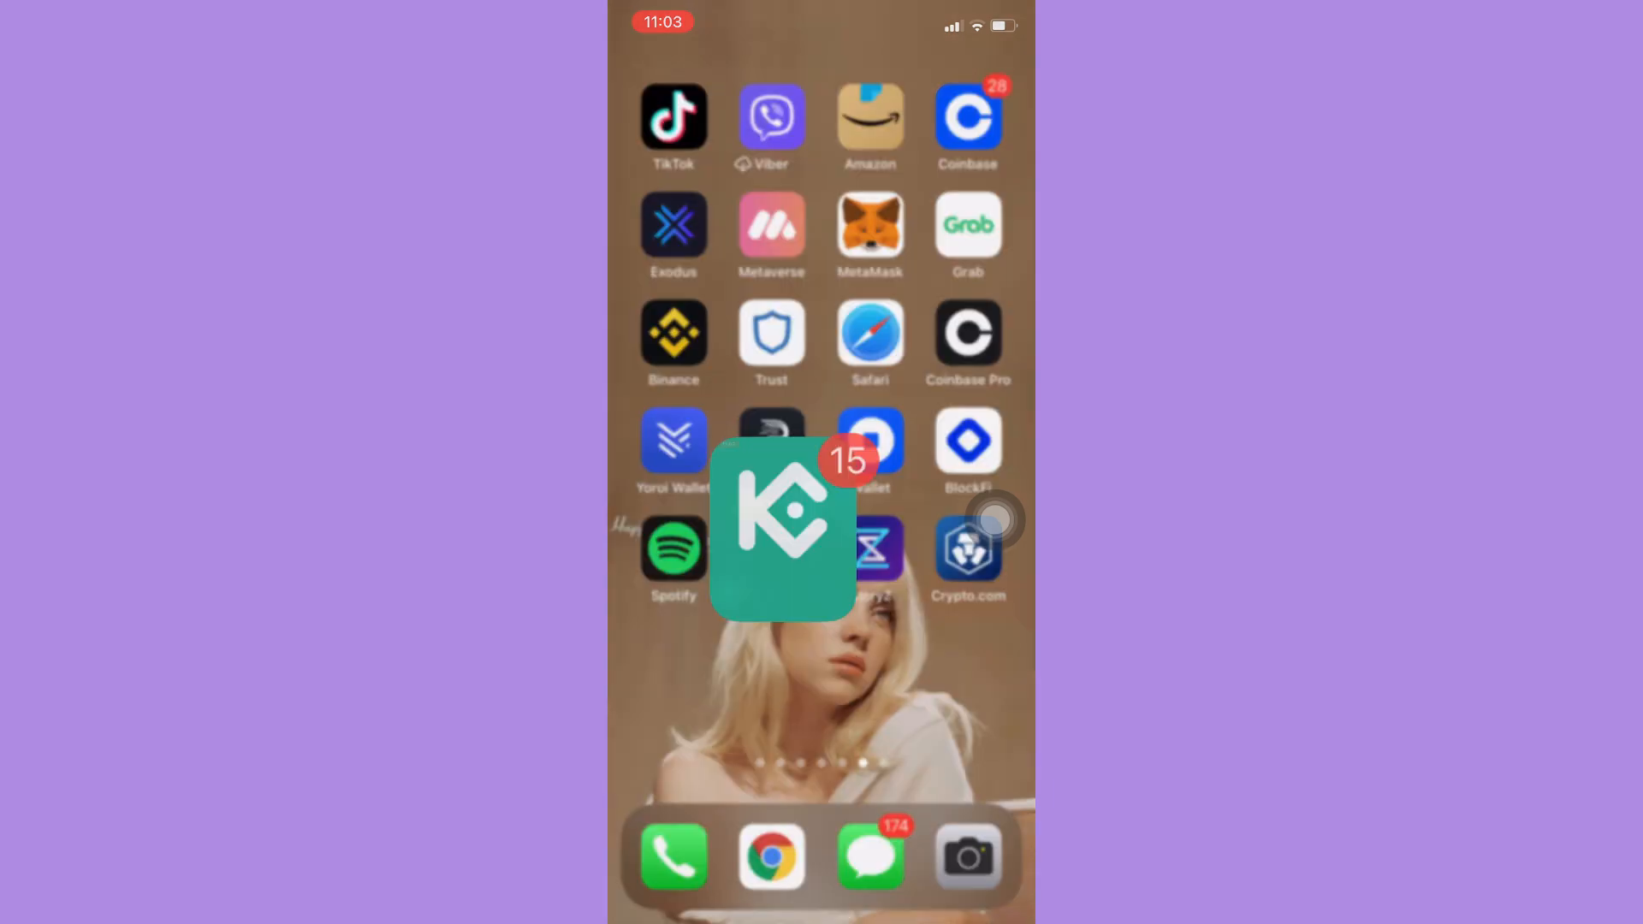
# - Launch KuCoin and choose Deposit to reach the coin list (BTC, USDT, KCS, ETH)
pyautogui.click(780, 529)
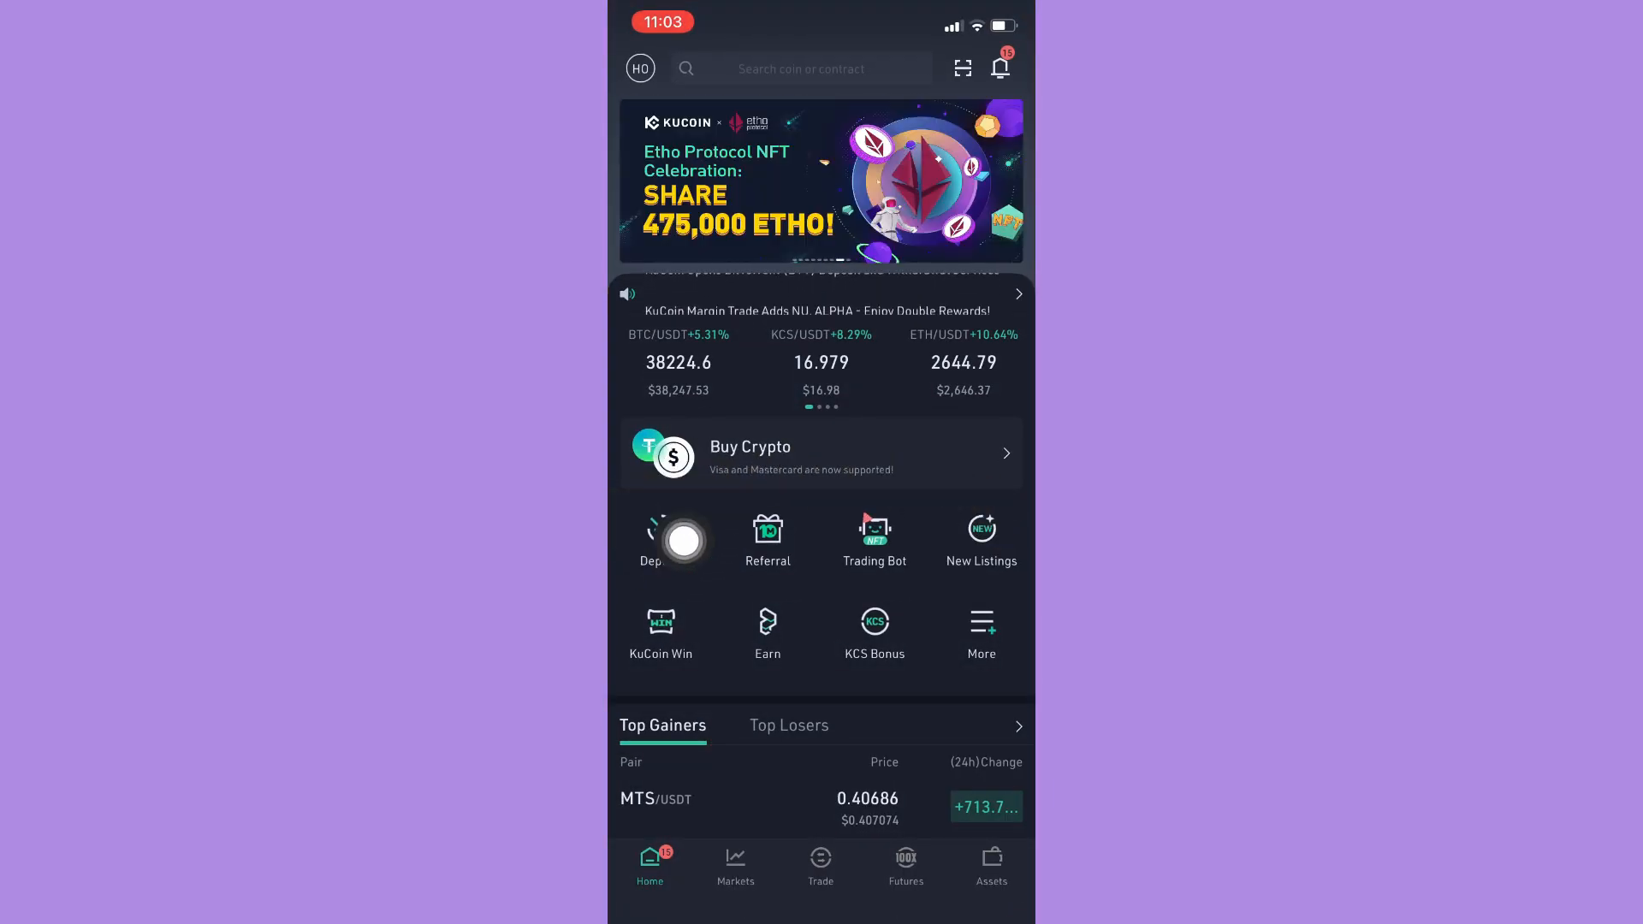
pyautogui.click(801, 68)
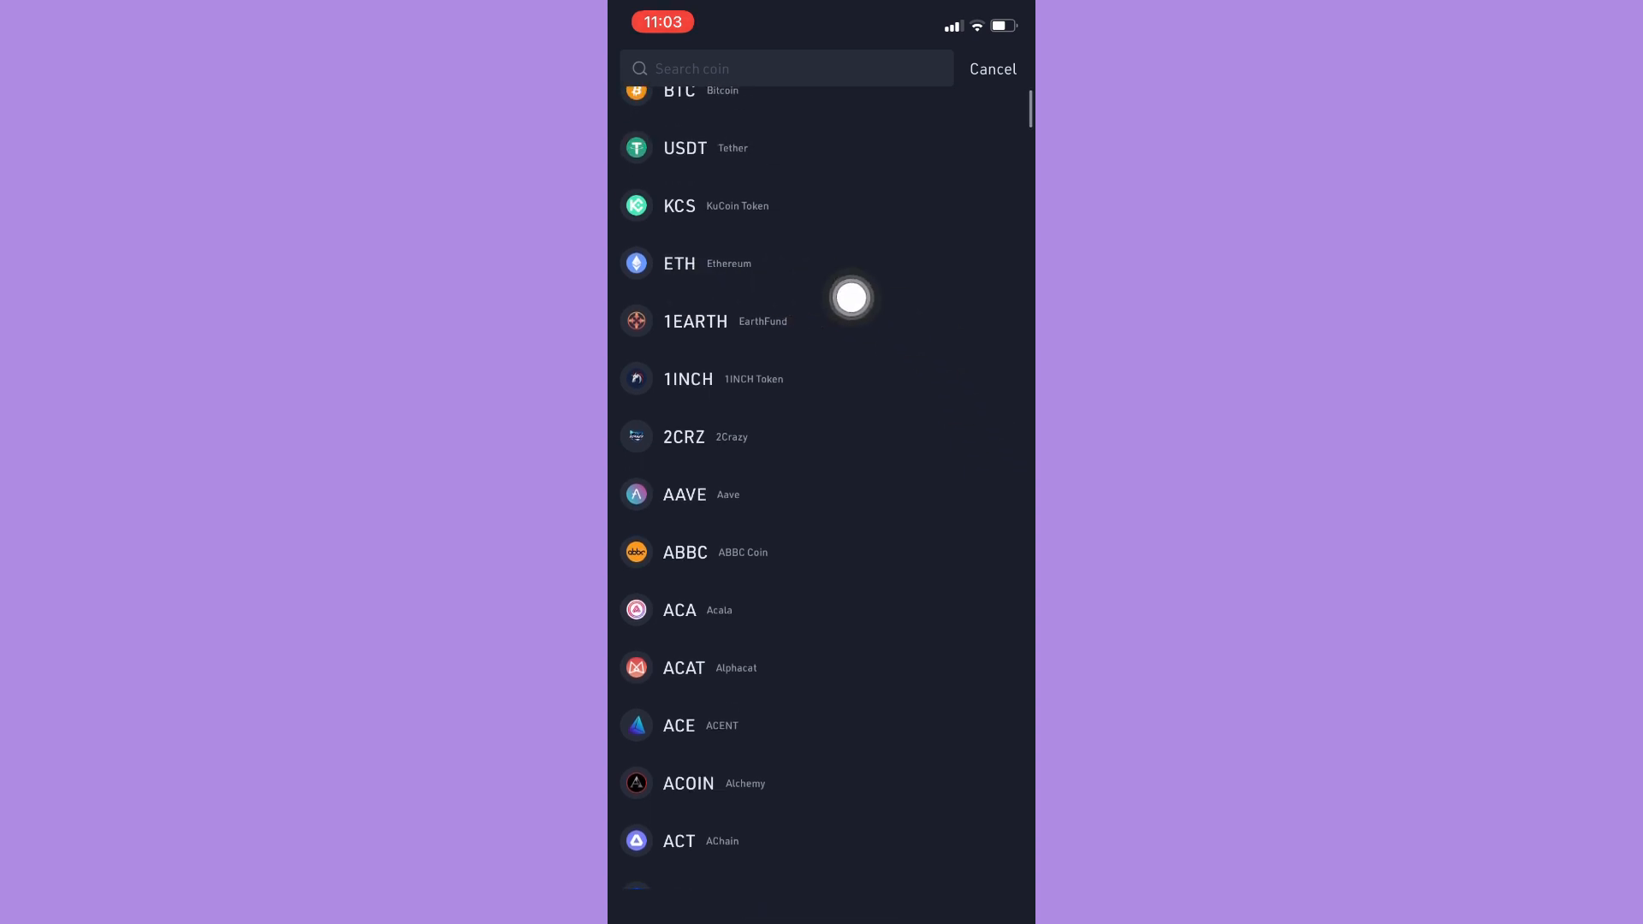
pyautogui.click(678, 263)
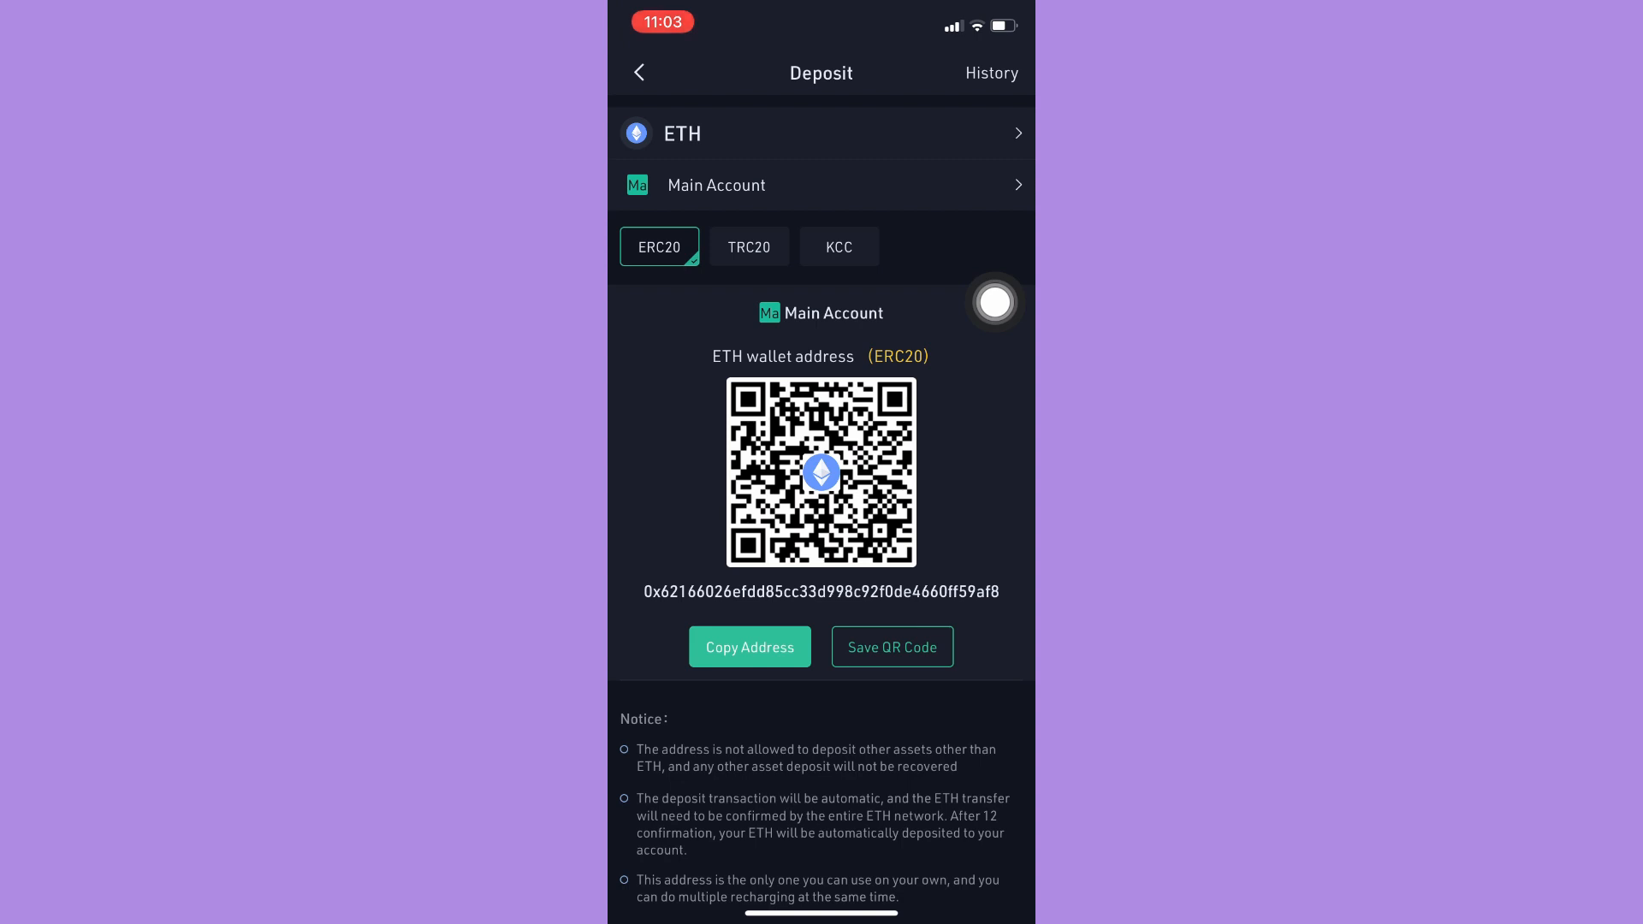
pyautogui.click(750, 647)
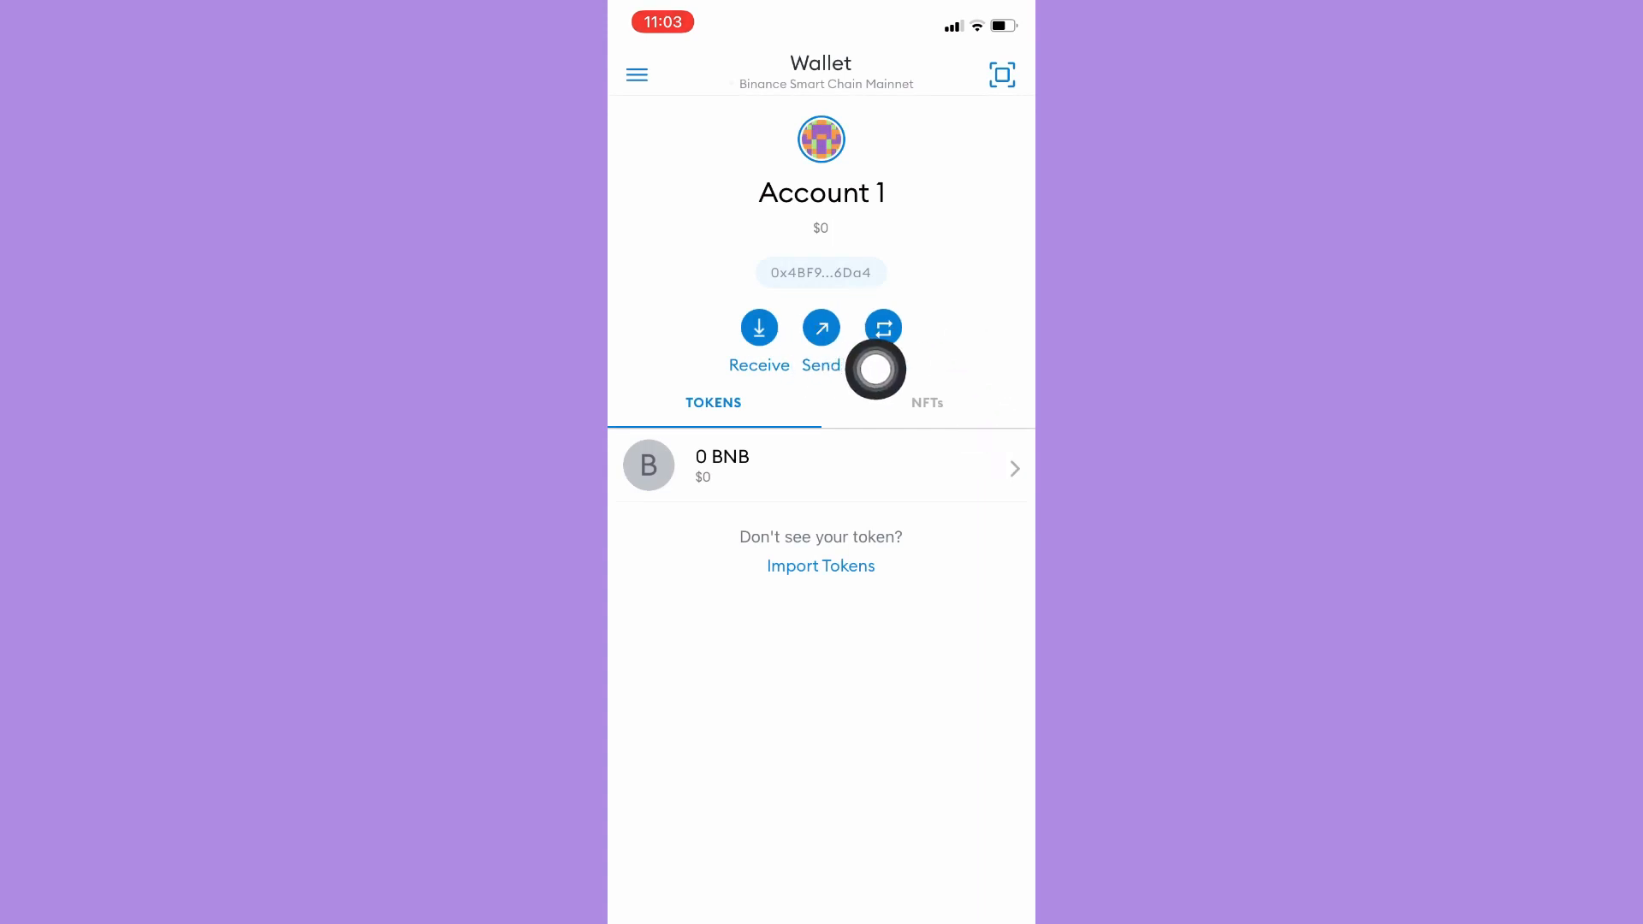
pyautogui.click(758, 329)
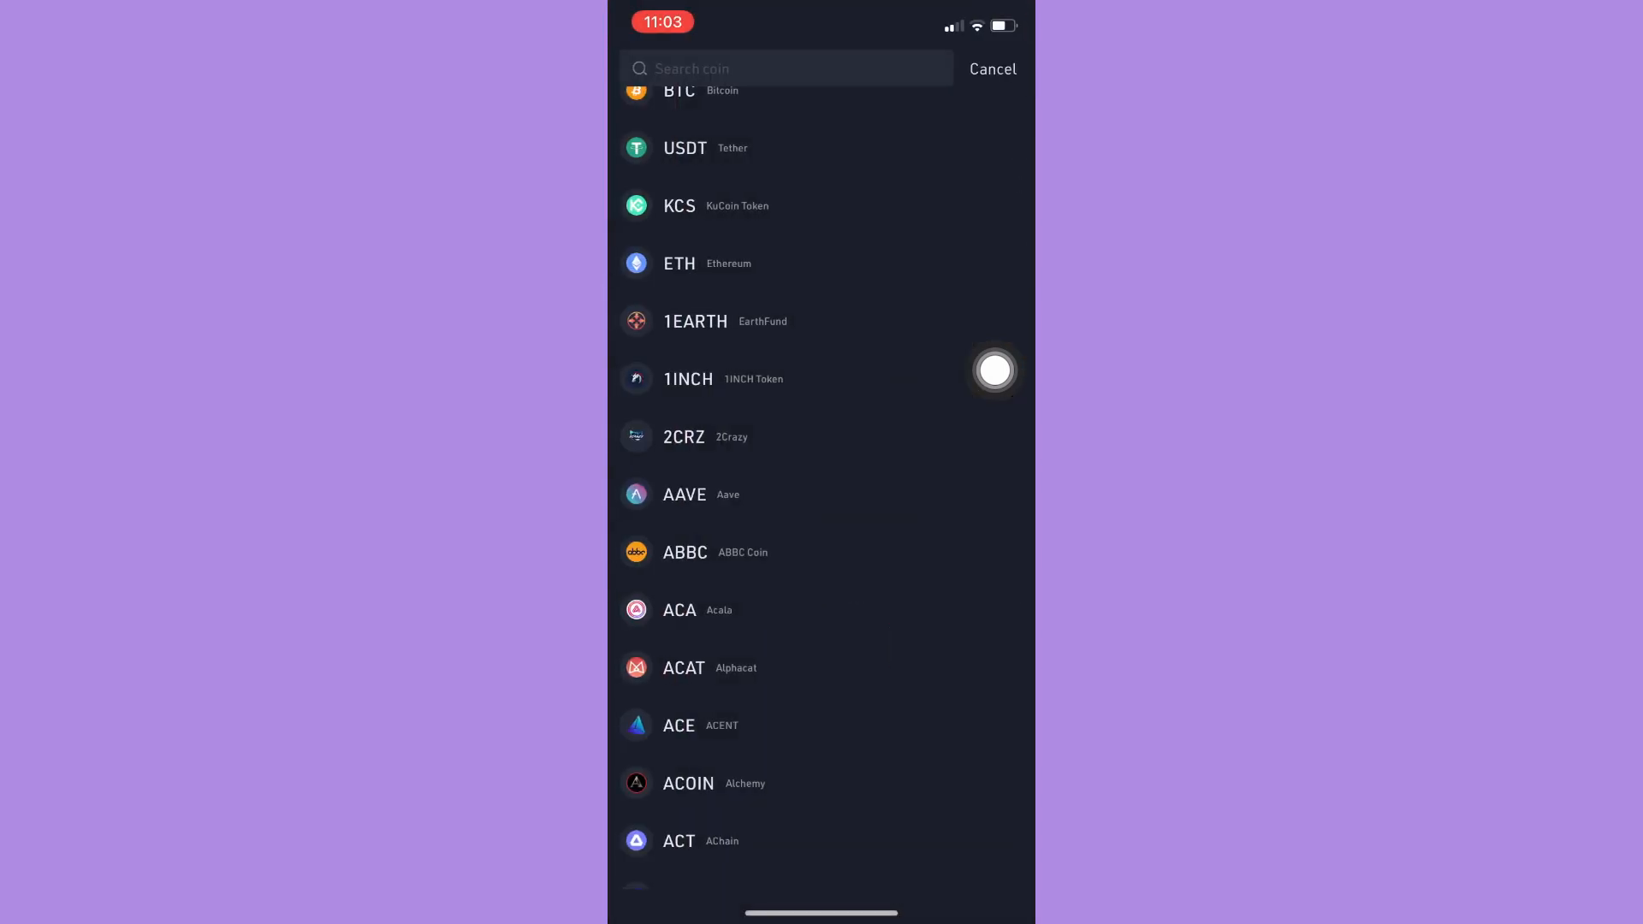
# - Cancel the coin selection and relaunch KuCoin to its home dashboard
pyautogui.click(991, 68)
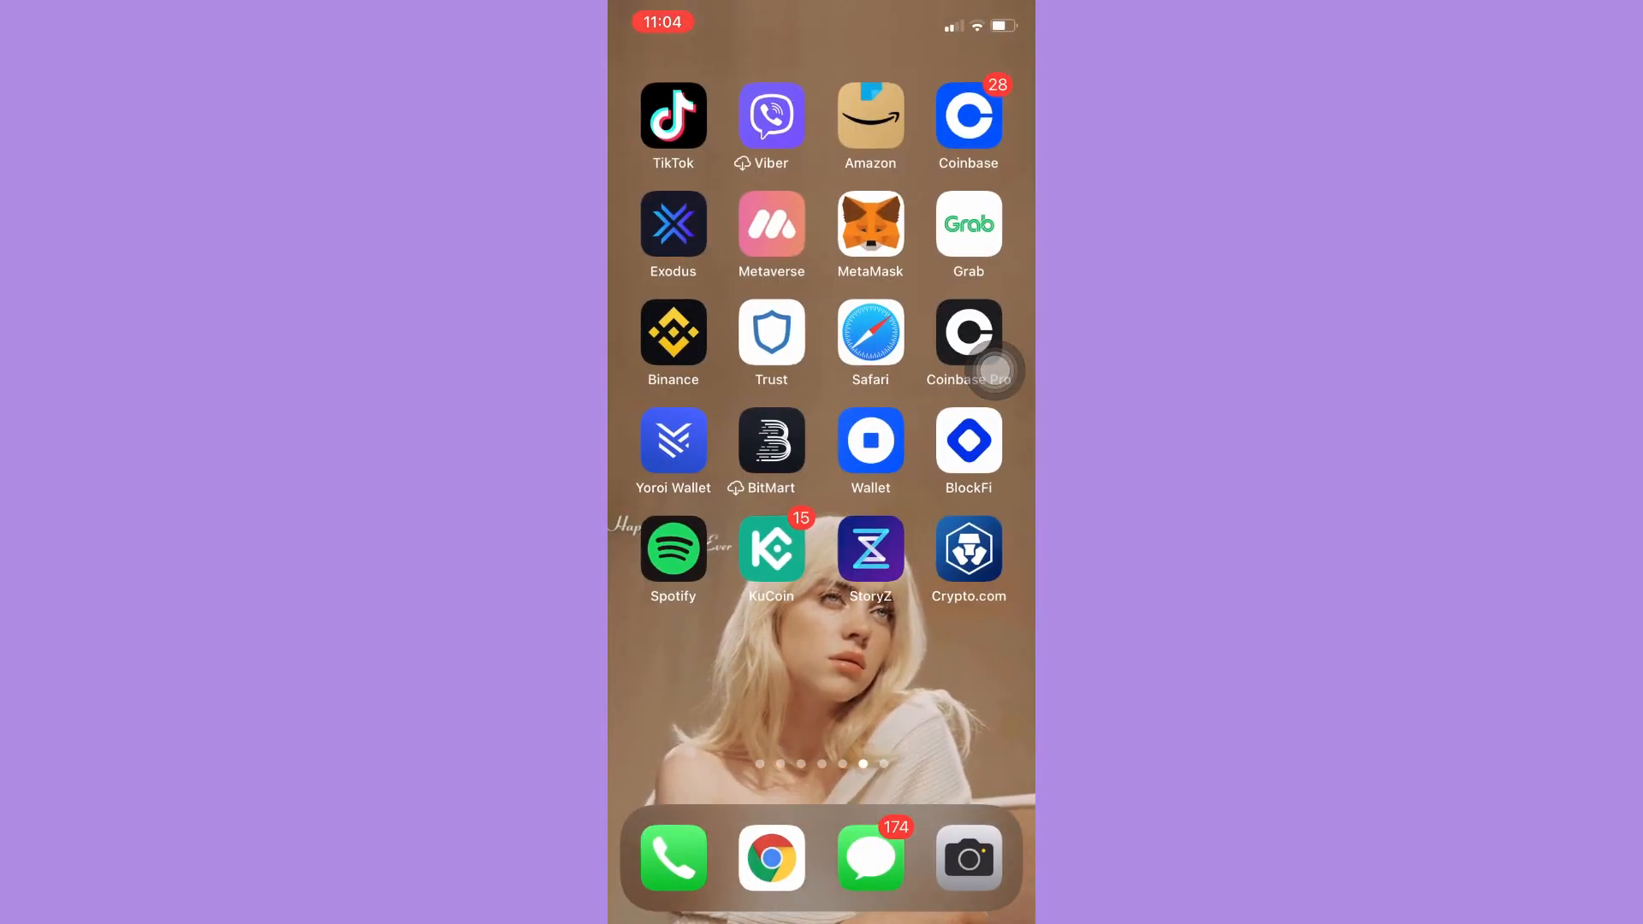
pyautogui.click(770, 548)
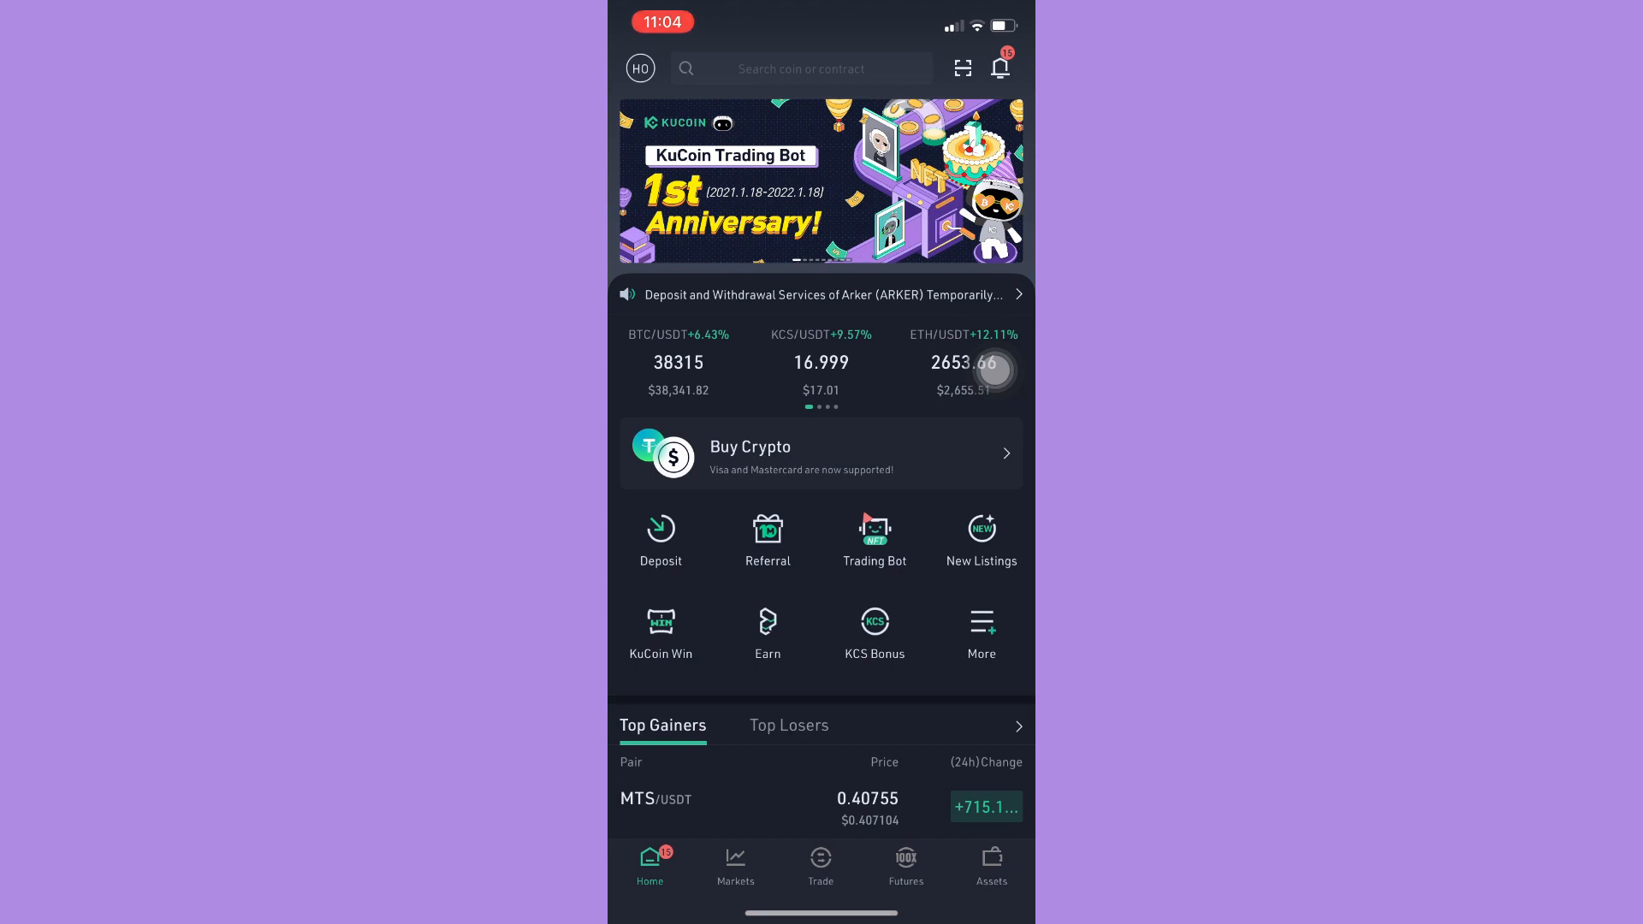